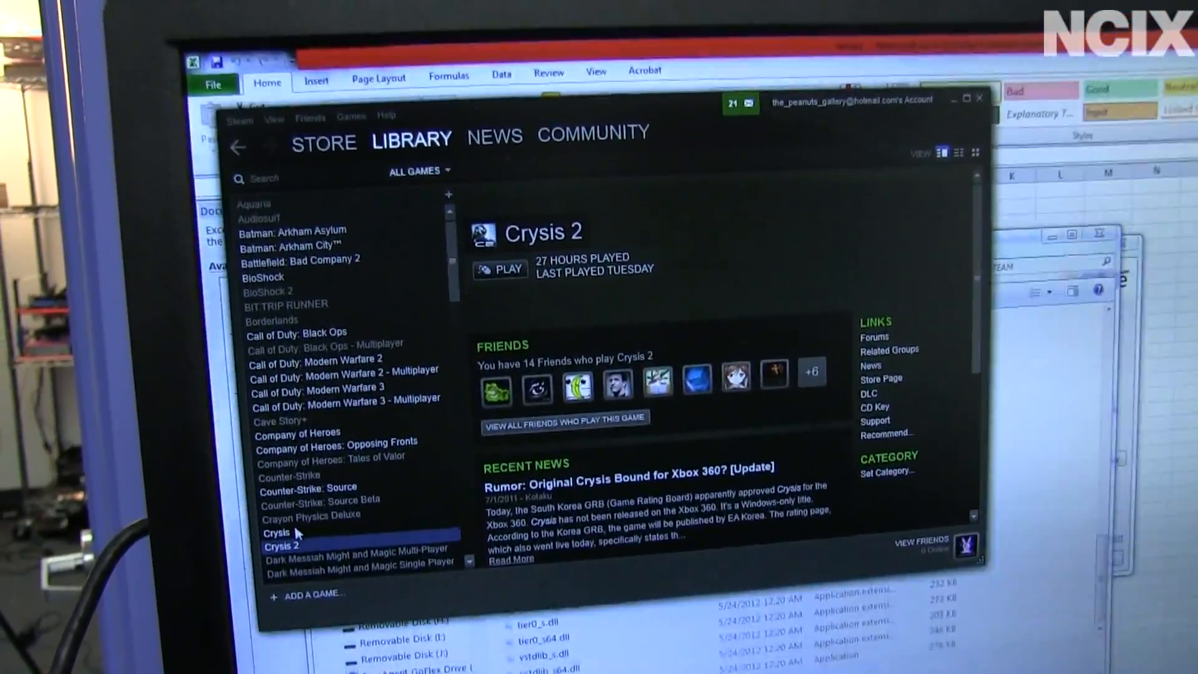
Select Crysis in the library and launch it, starting the first-time DirectX setup.
click(277, 522)
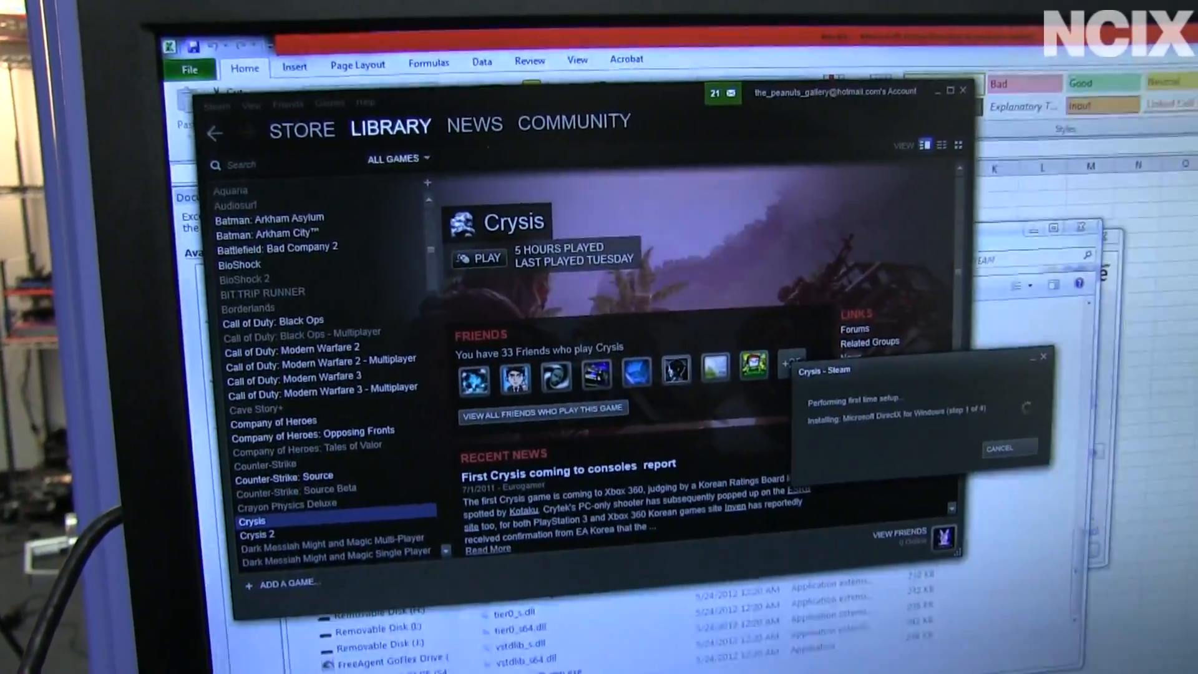